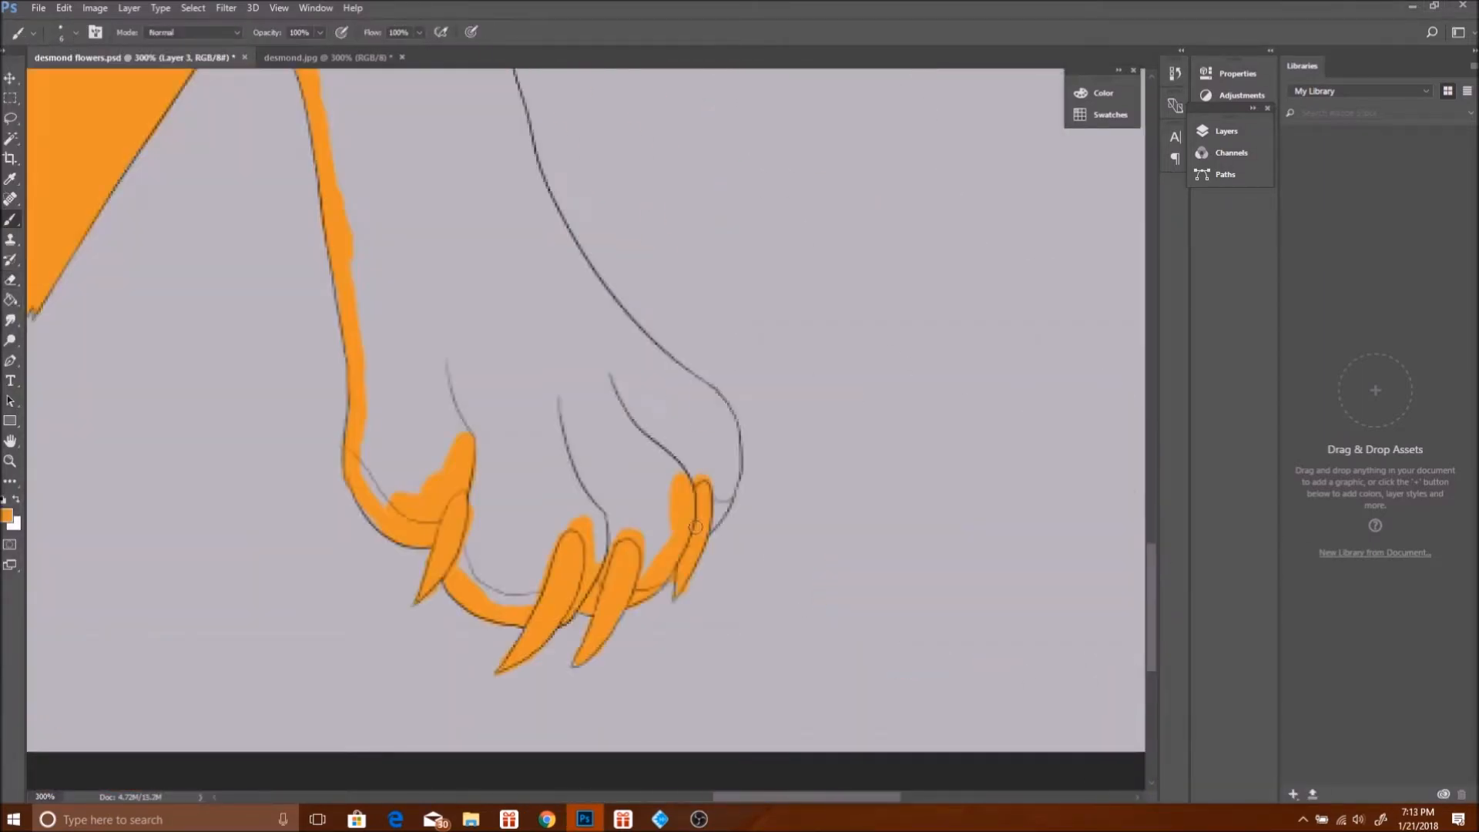
# Check desmond.jpg while painting brown ear, nose and brow shading and pale eye tones.
pyautogui.click(326, 56)
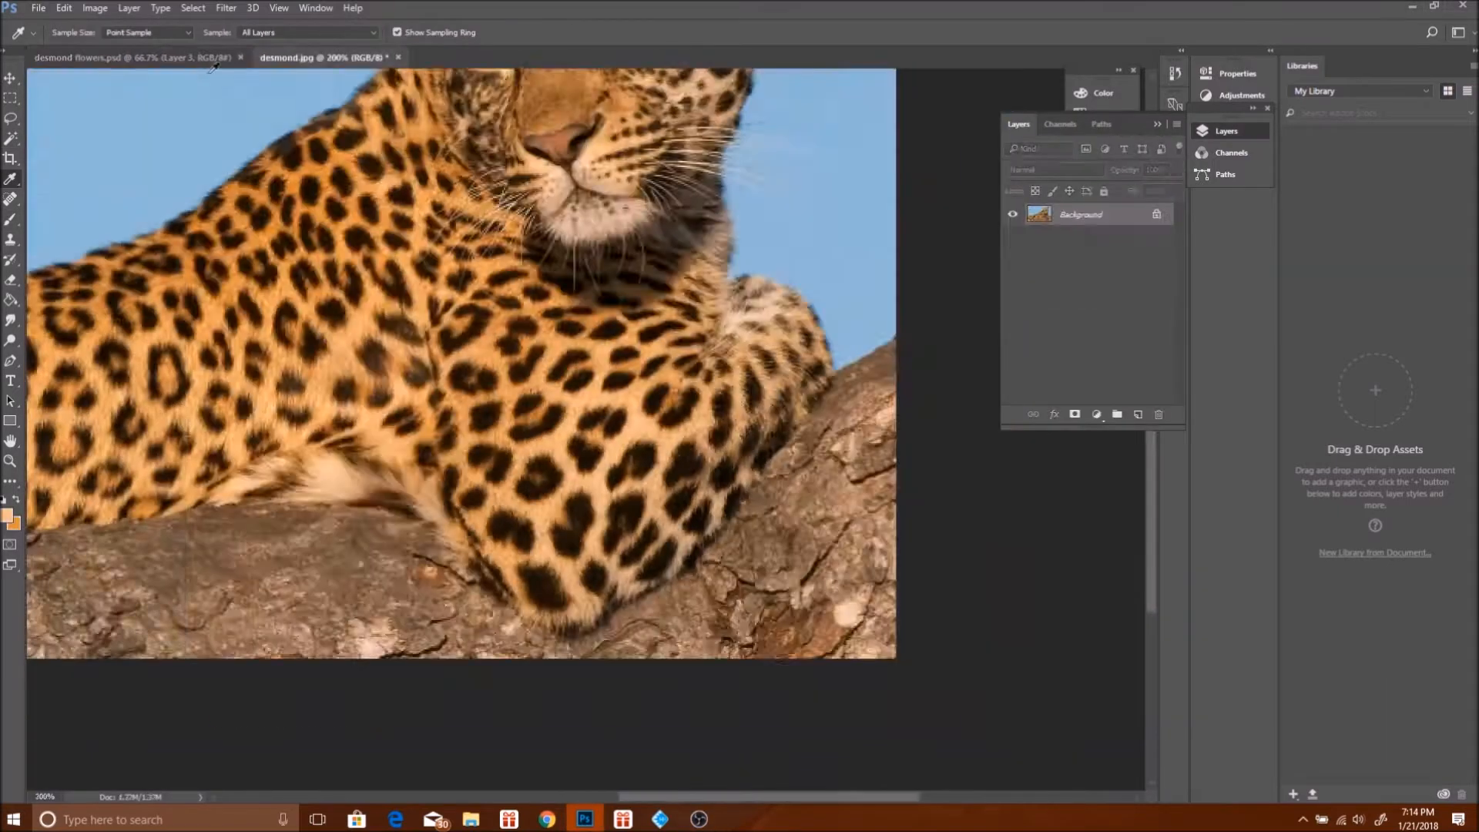
pyautogui.click(94, 58)
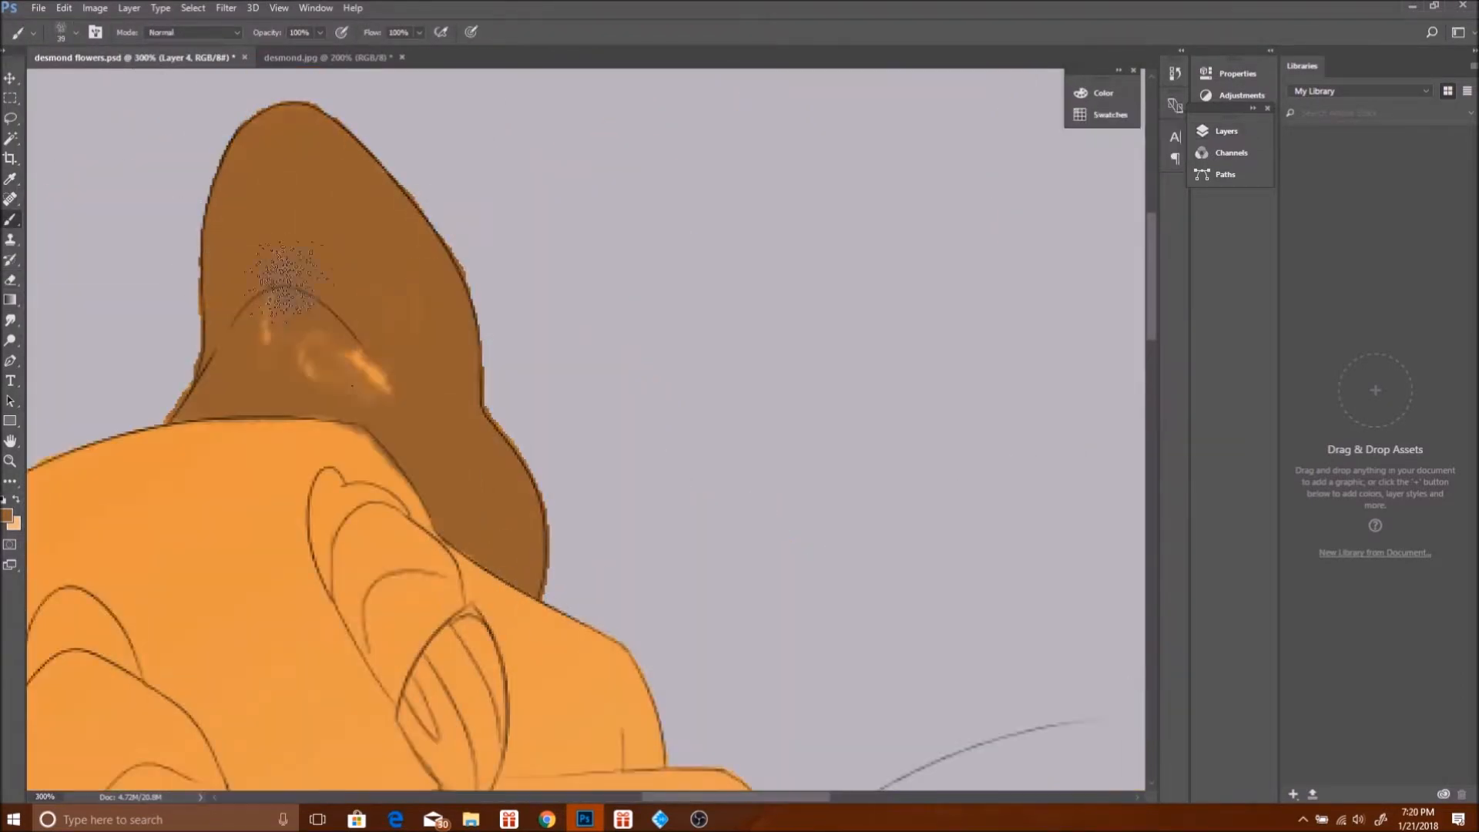
pyautogui.click(326, 58)
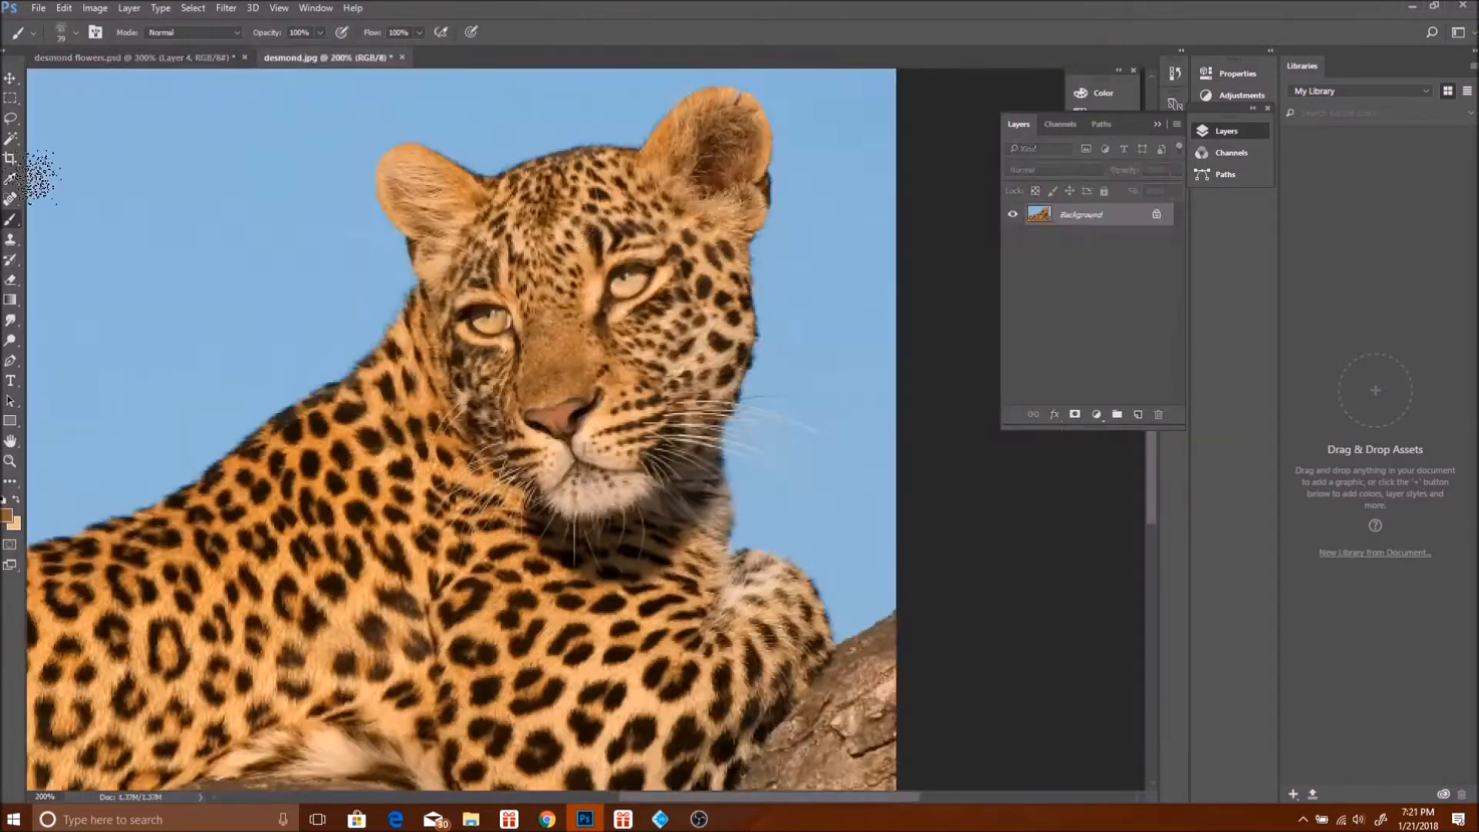
pyautogui.click(132, 57)
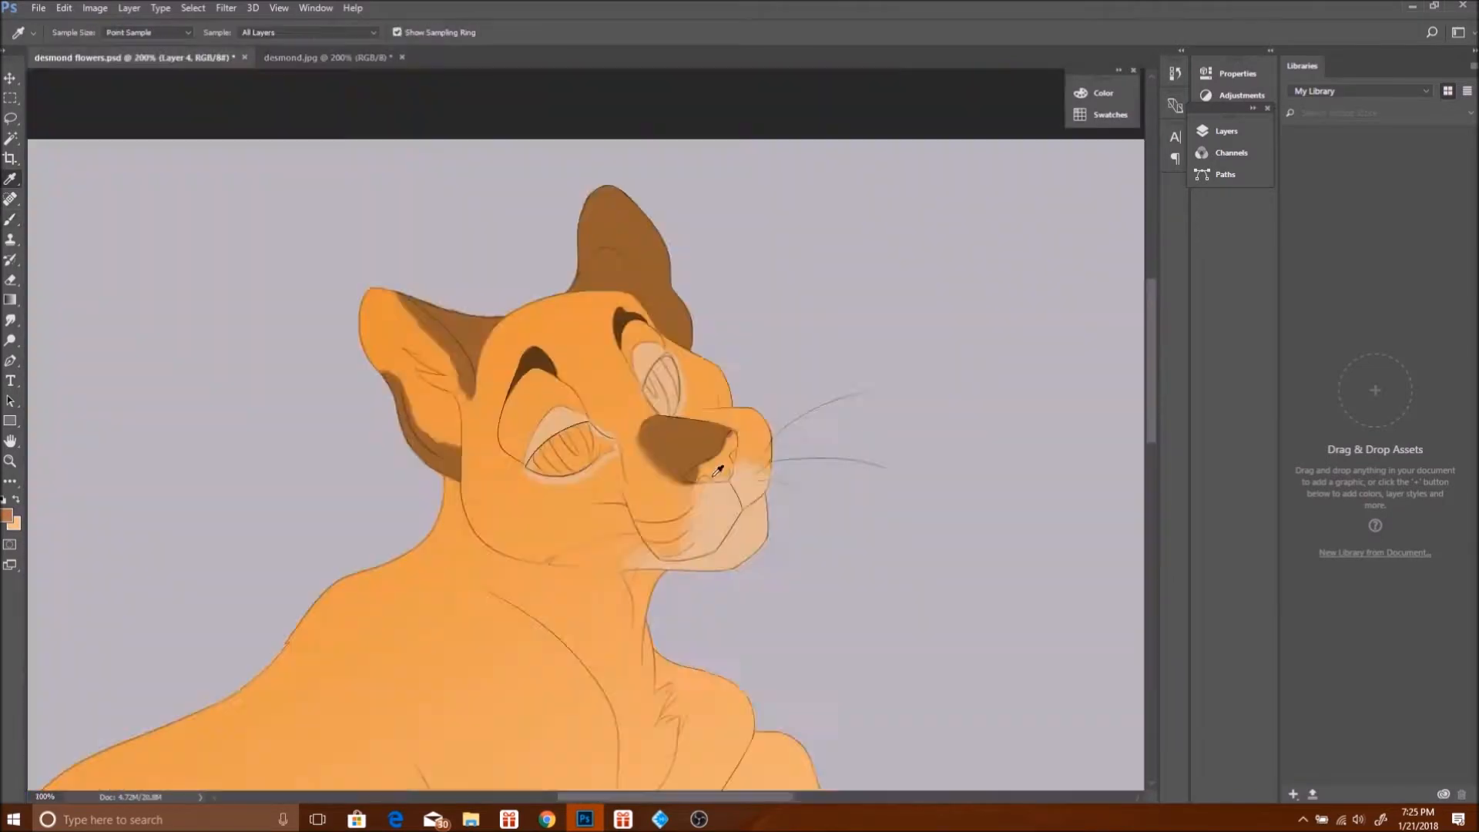
pyautogui.click(325, 58)
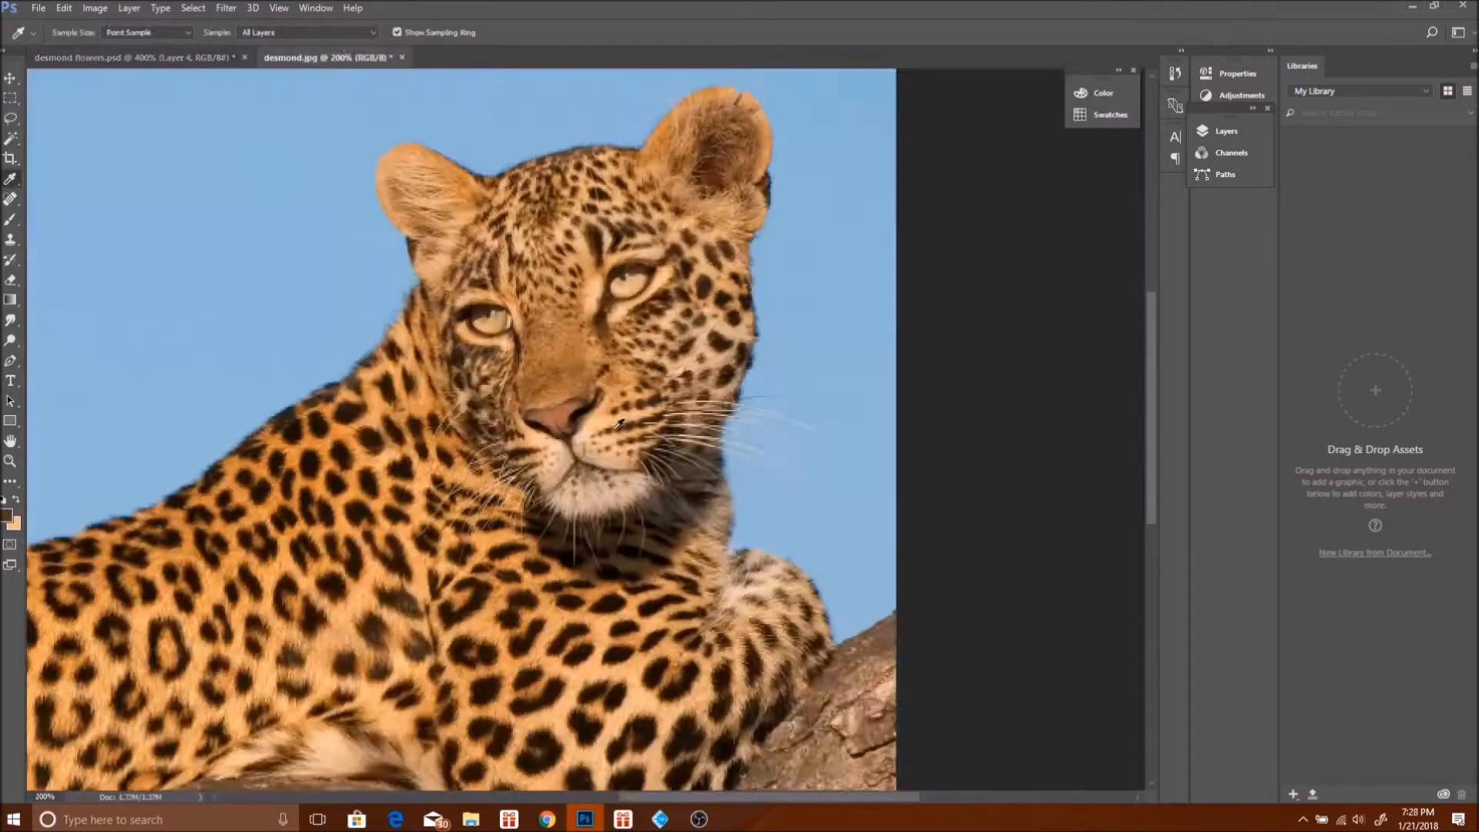
pyautogui.click(137, 56)
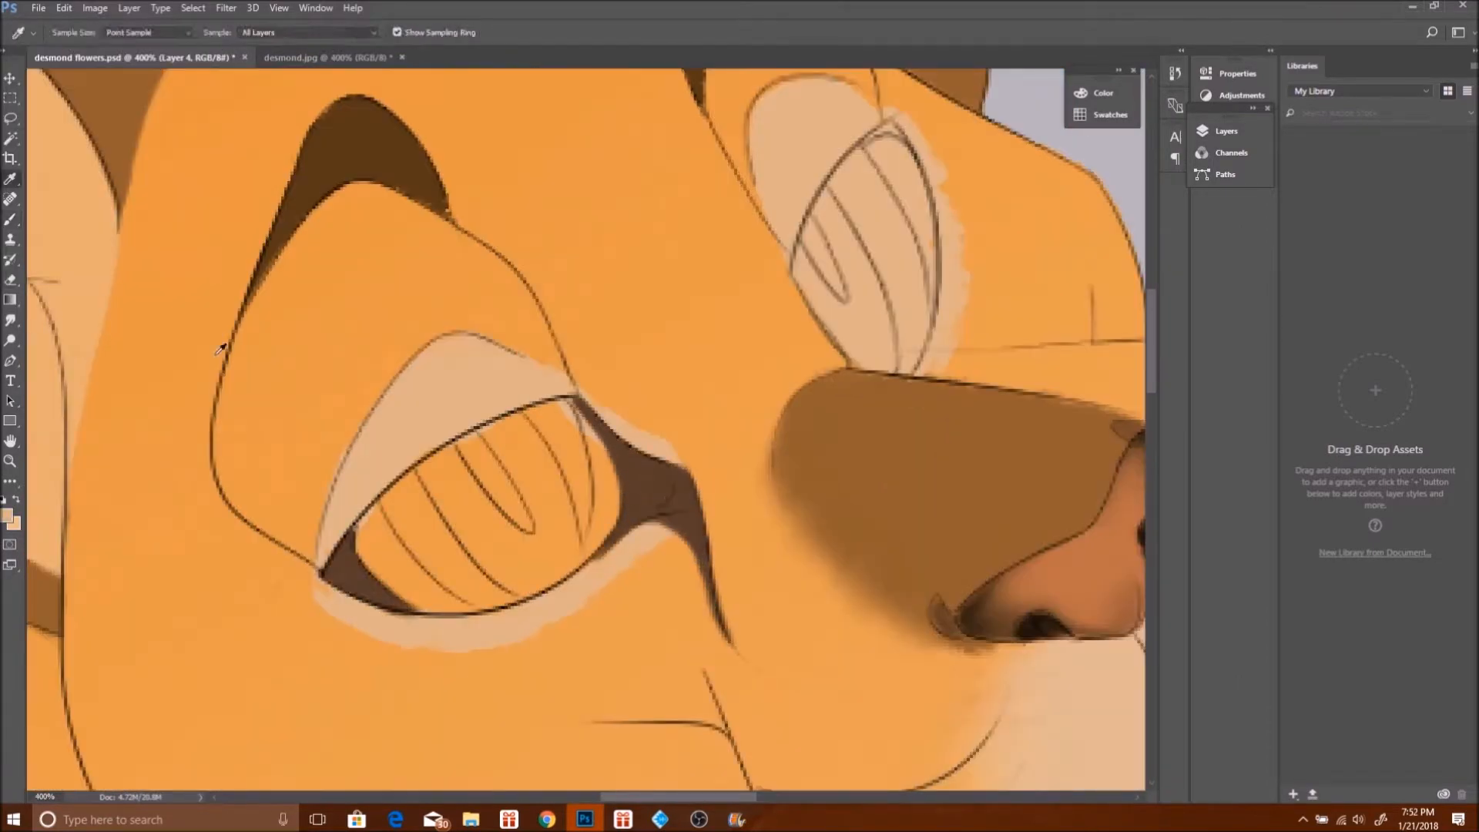
# Study the reference face, then paint brown rosette spots and blue eyes with pupils.
pyautogui.click(326, 56)
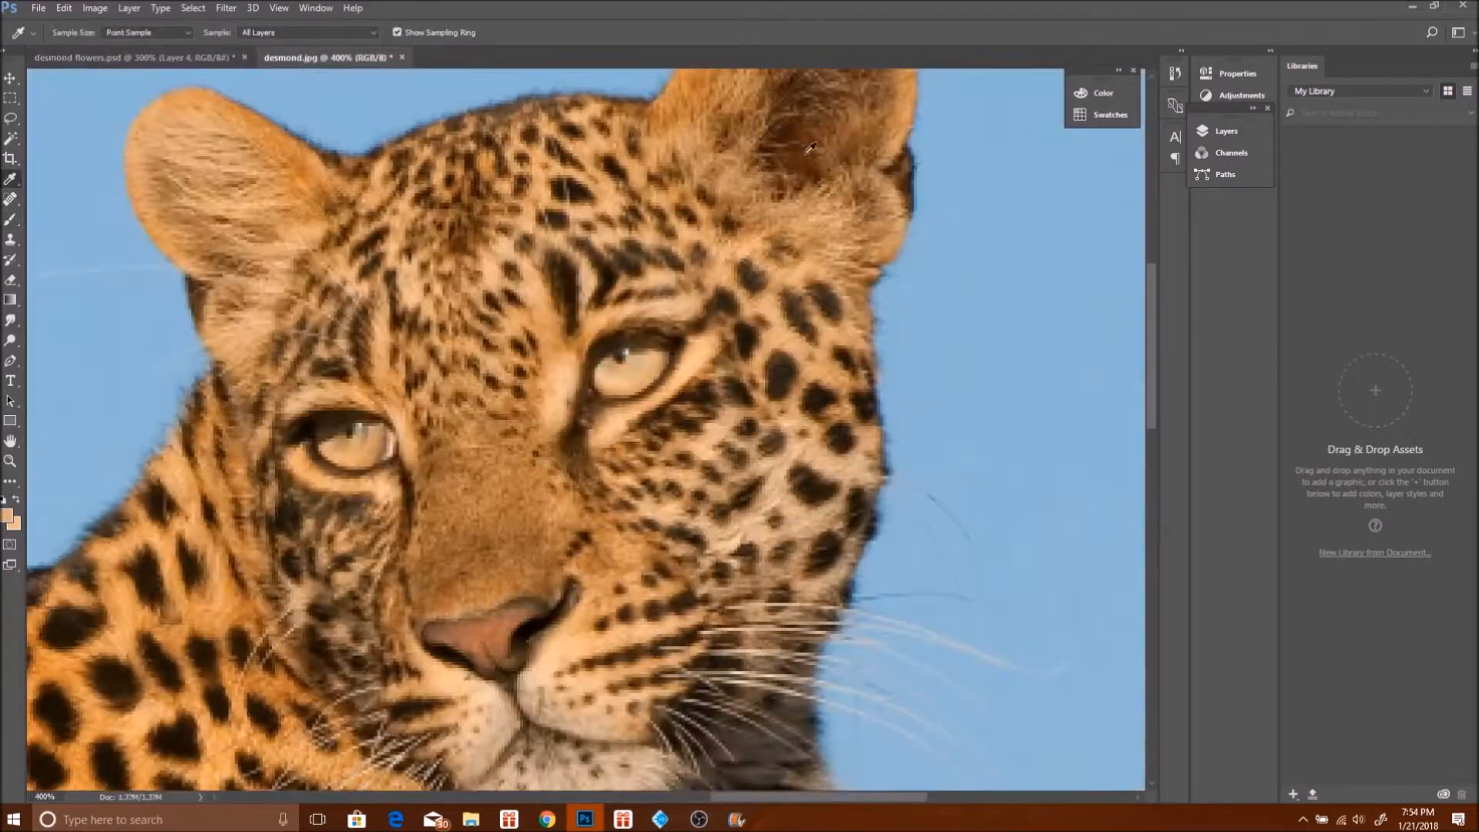
pyautogui.click(94, 57)
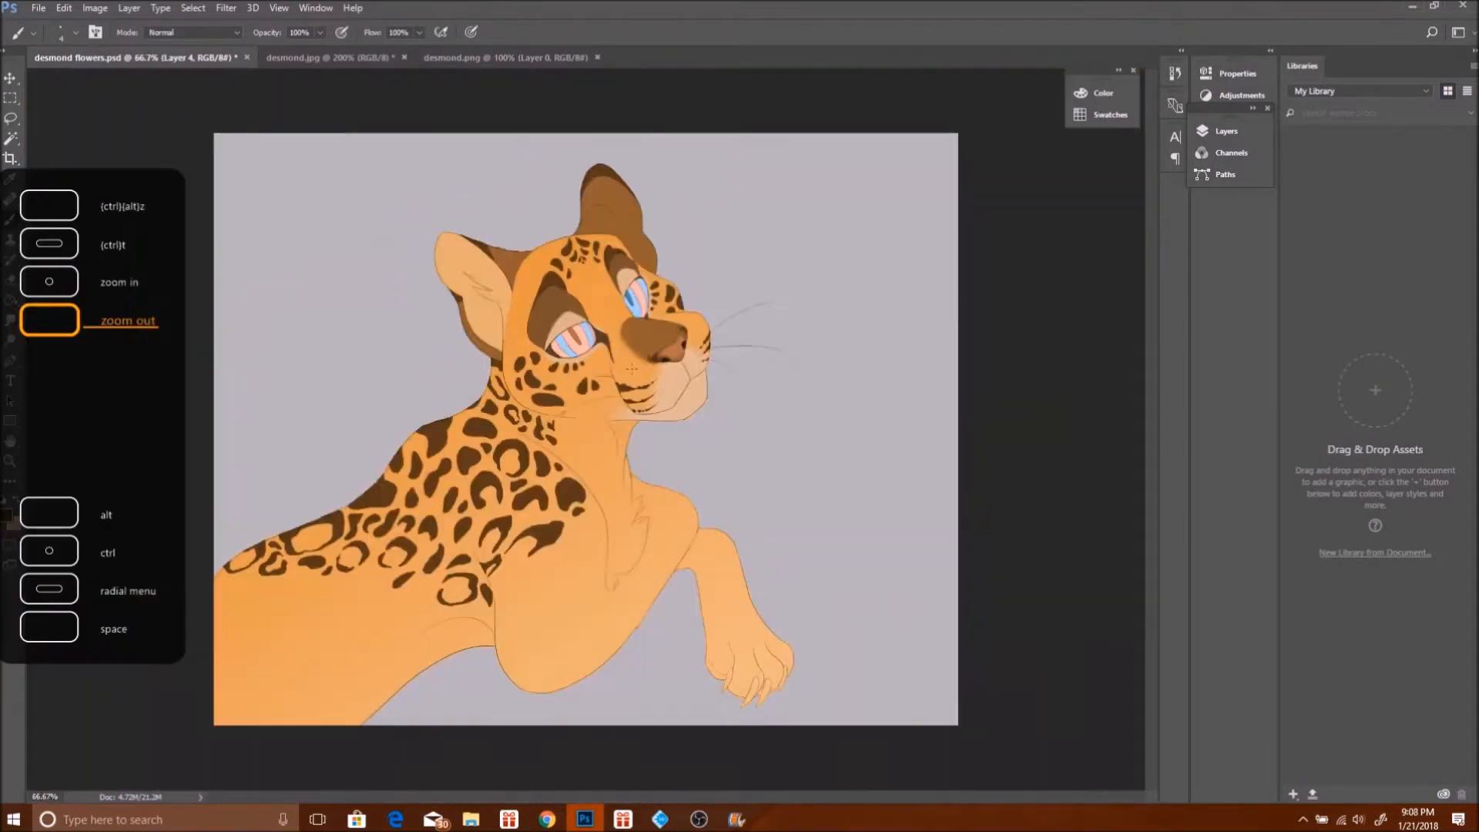
# Brush lighter brown into the rosette centres and paint a cream chest patch.
pyautogui.click(50, 281)
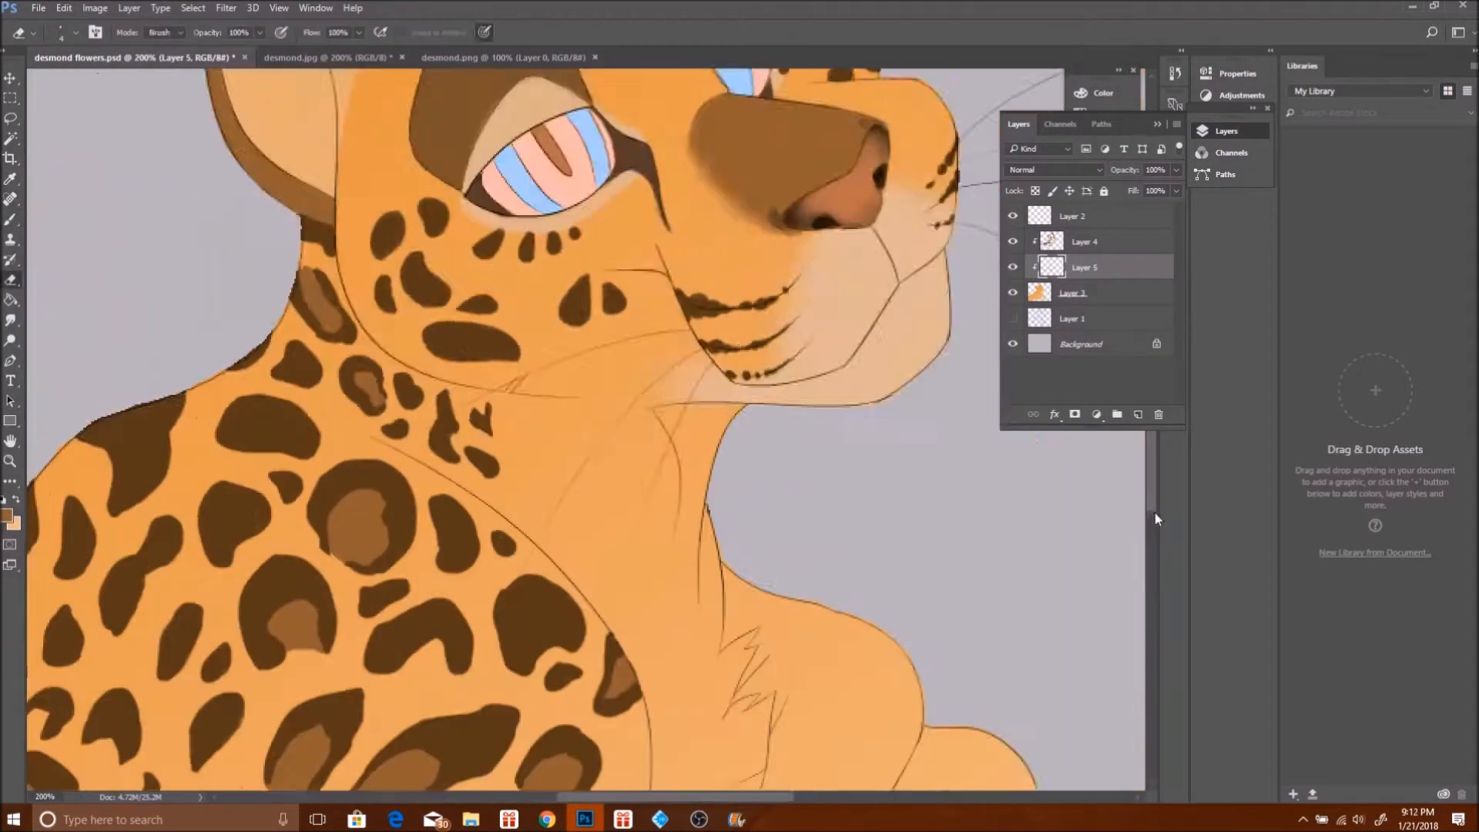
pyautogui.click(533, 444)
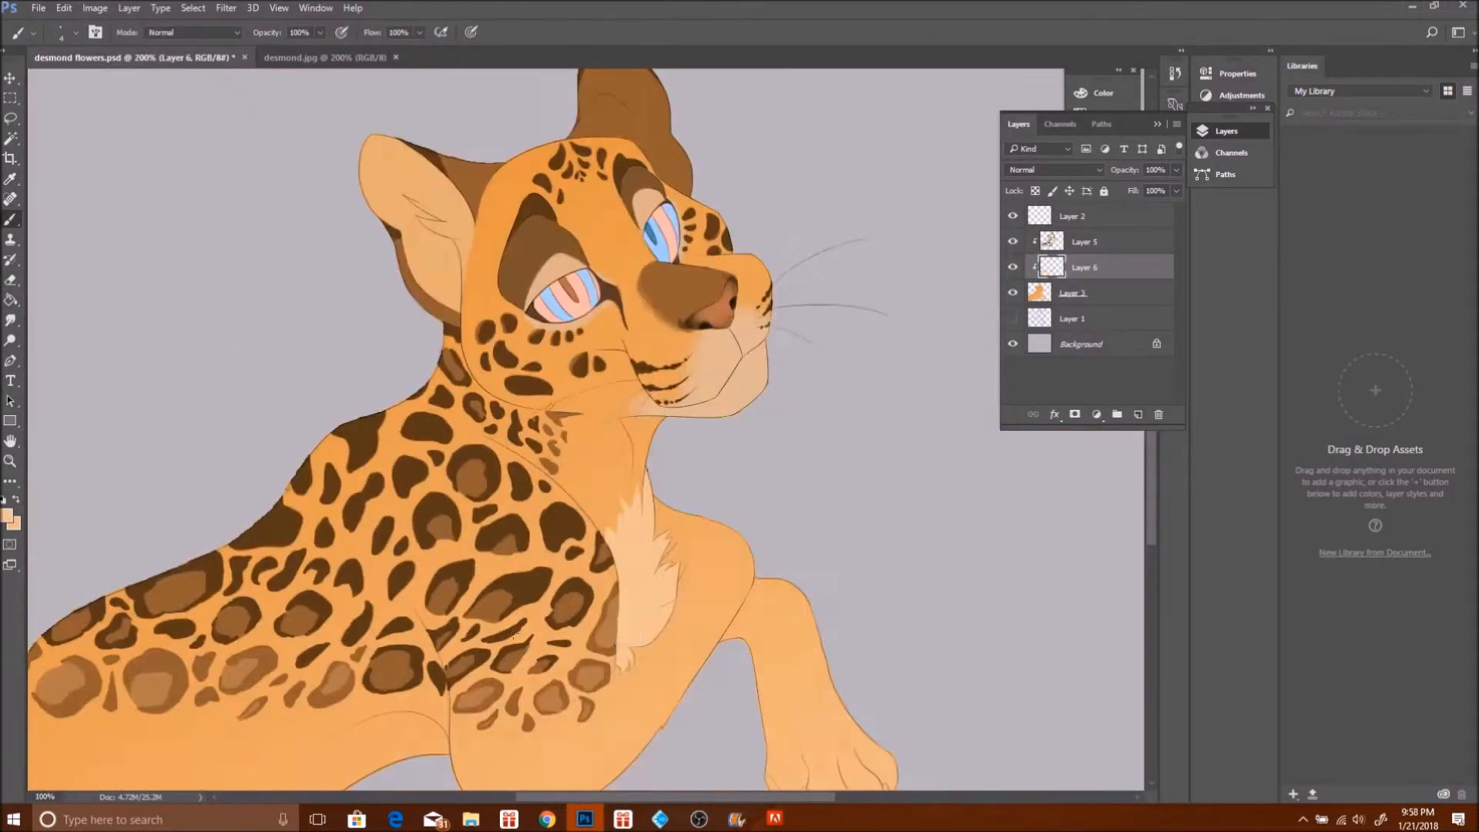
# Compare with the reference, shift the pink background hue, and paint cheek shading.
pyautogui.click(330, 56)
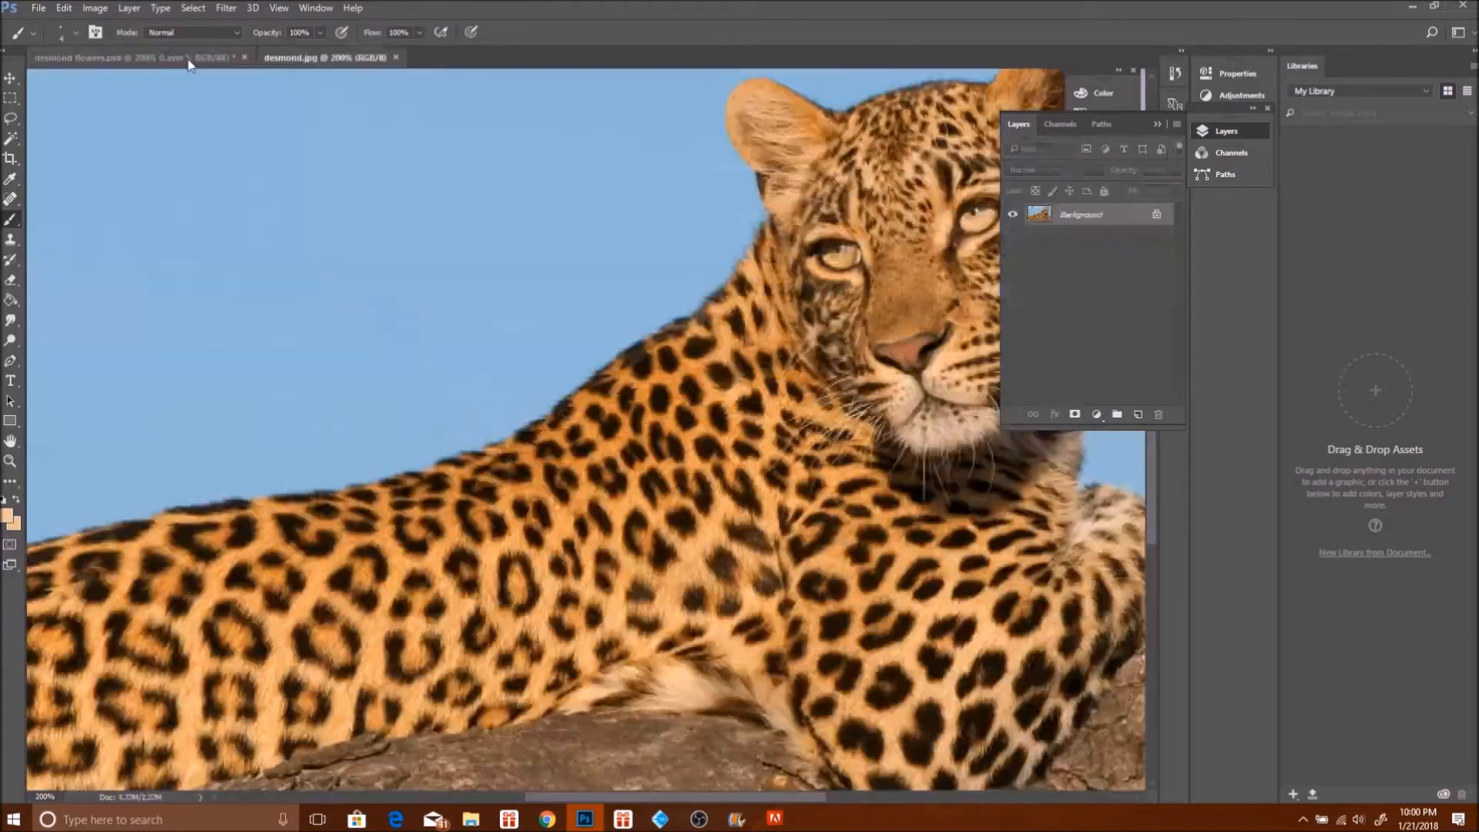
pyautogui.click(104, 58)
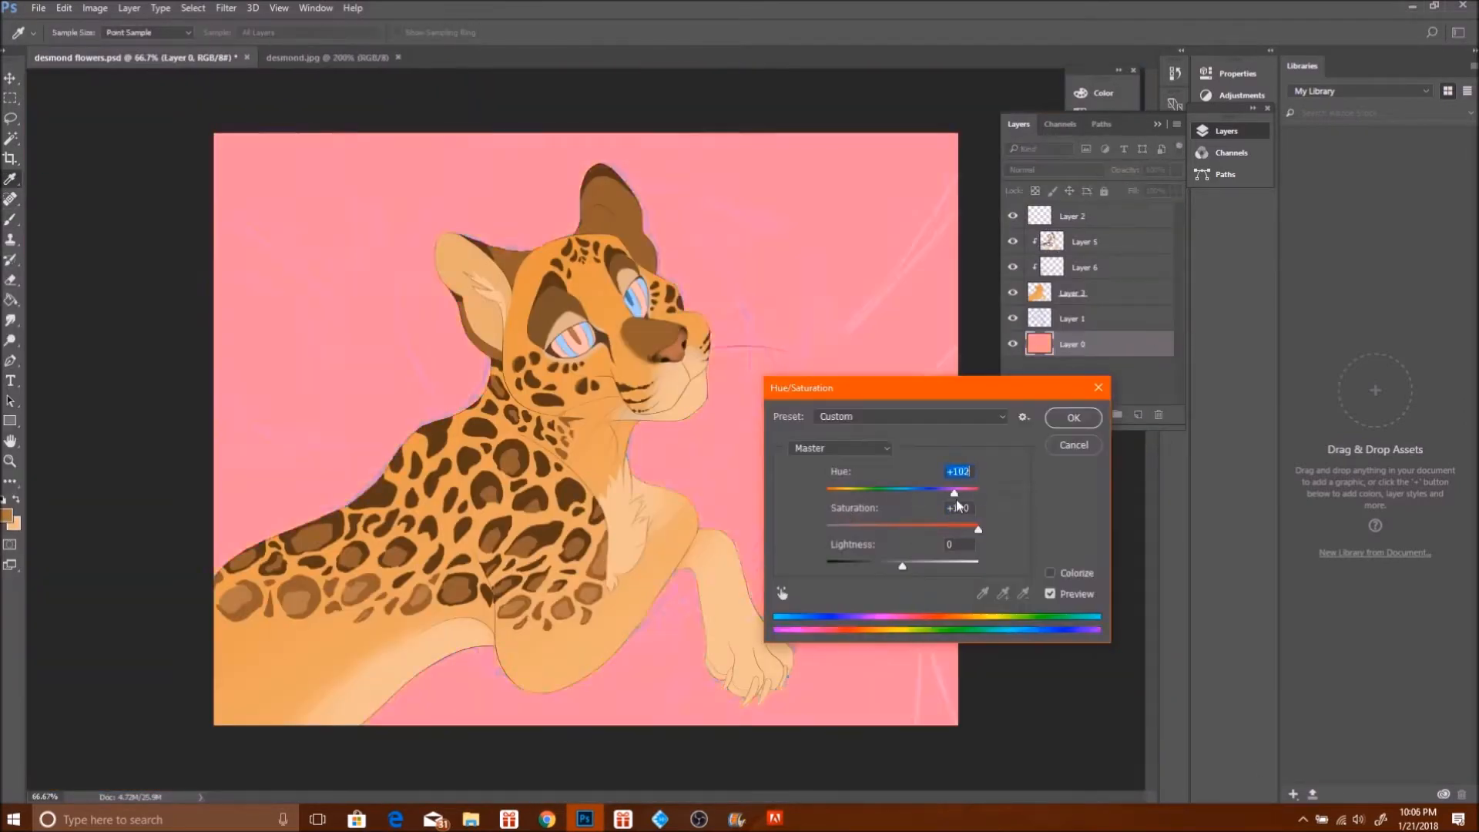
pyautogui.click(1072, 417)
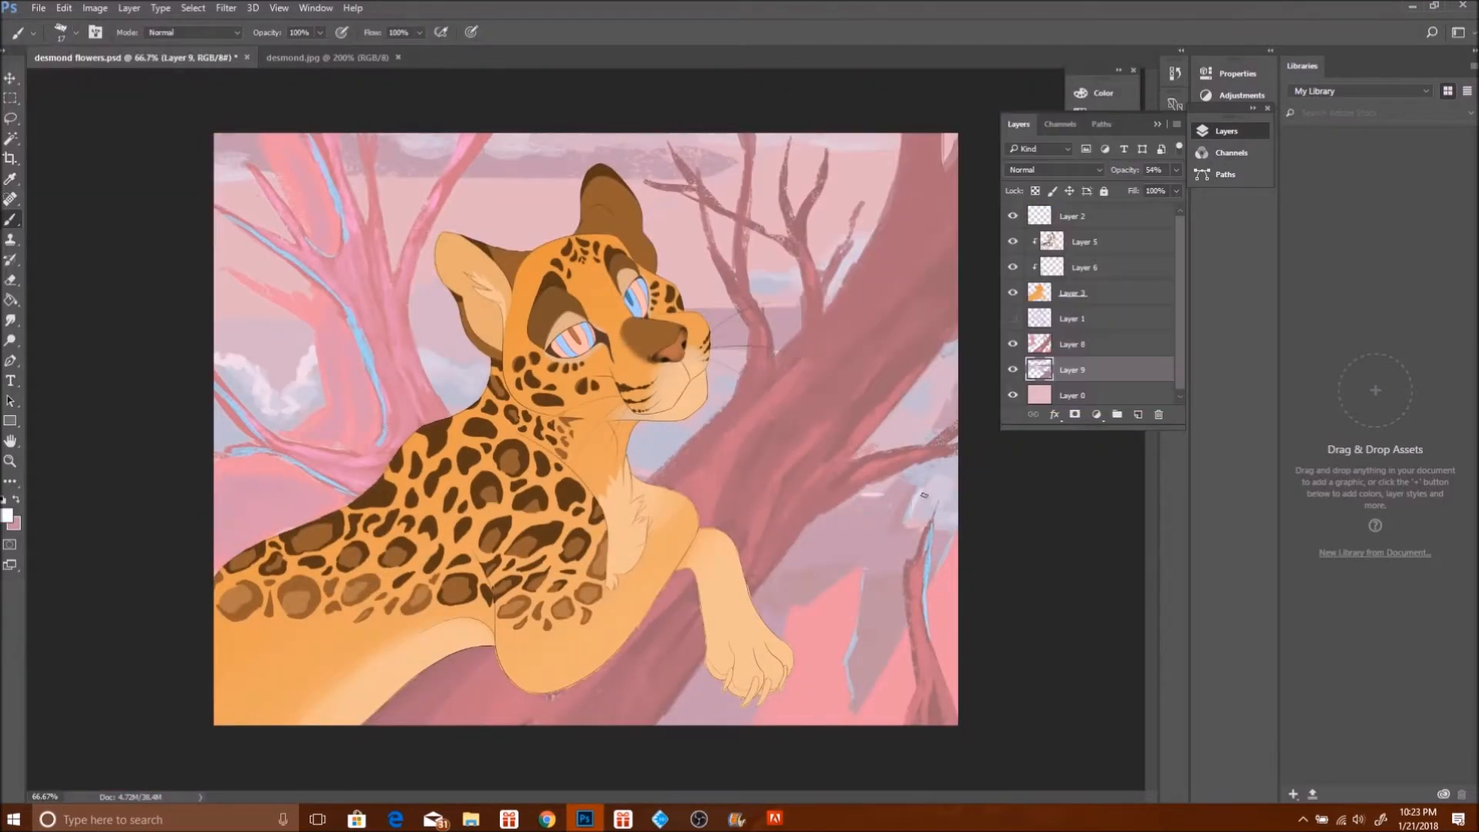
pyautogui.click(1076, 293)
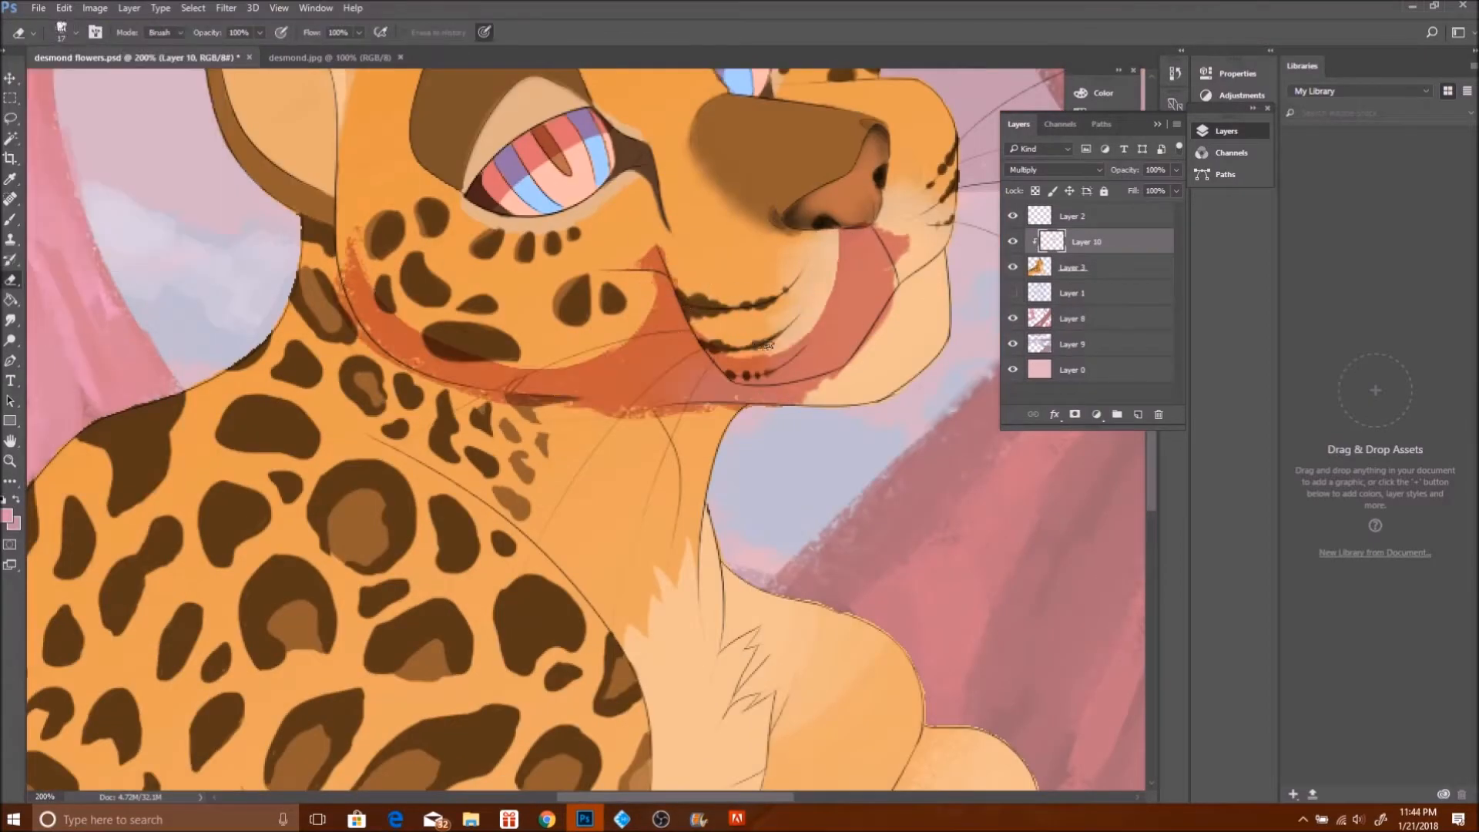
pyautogui.moveTo(849, 331); pyautogui.dragTo(943, 264)
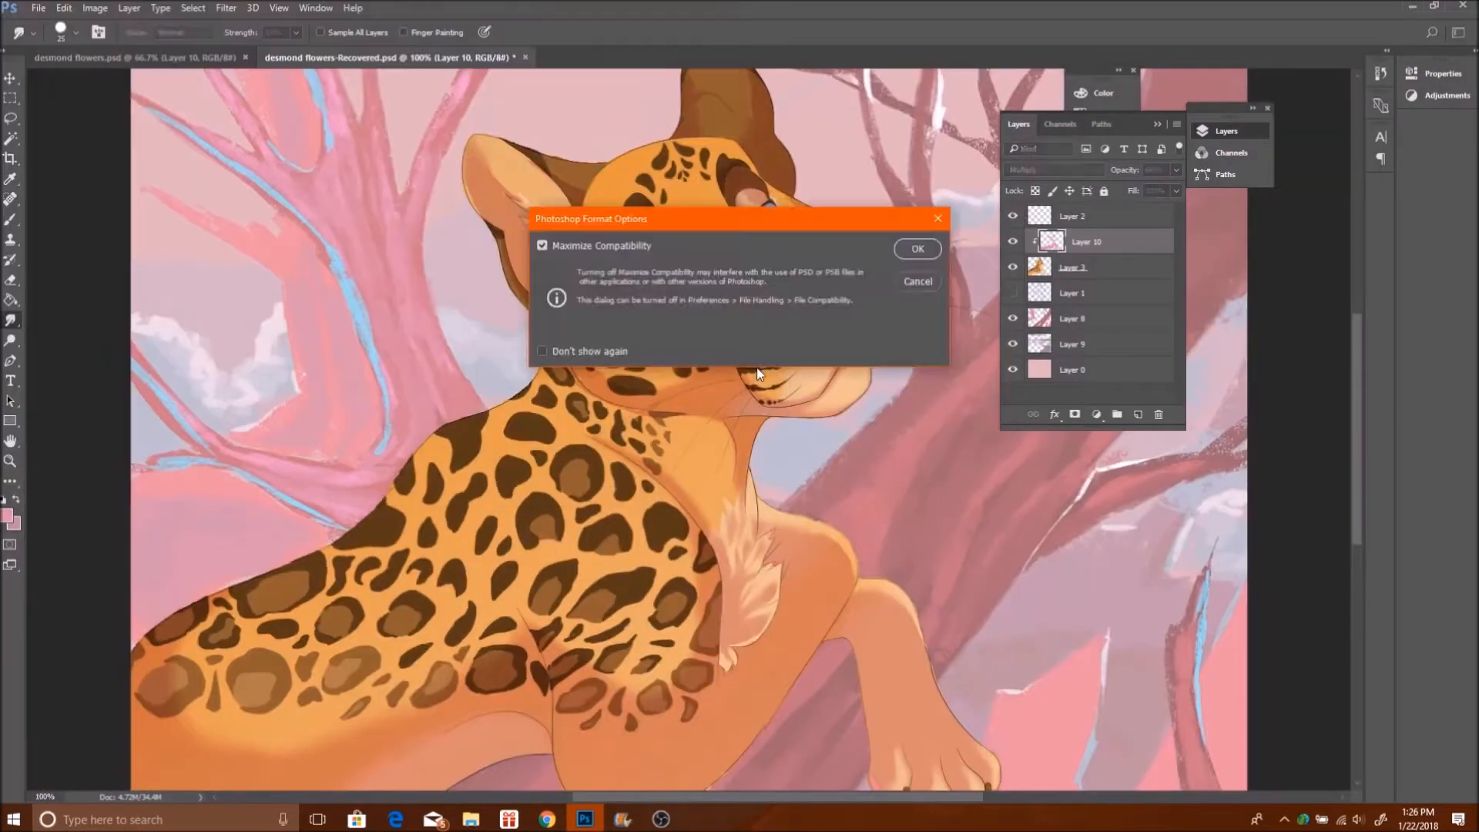
# Confirm the save, then smudge and brush soft eye highlights and a rosier muzzle.
pyautogui.click(917, 248)
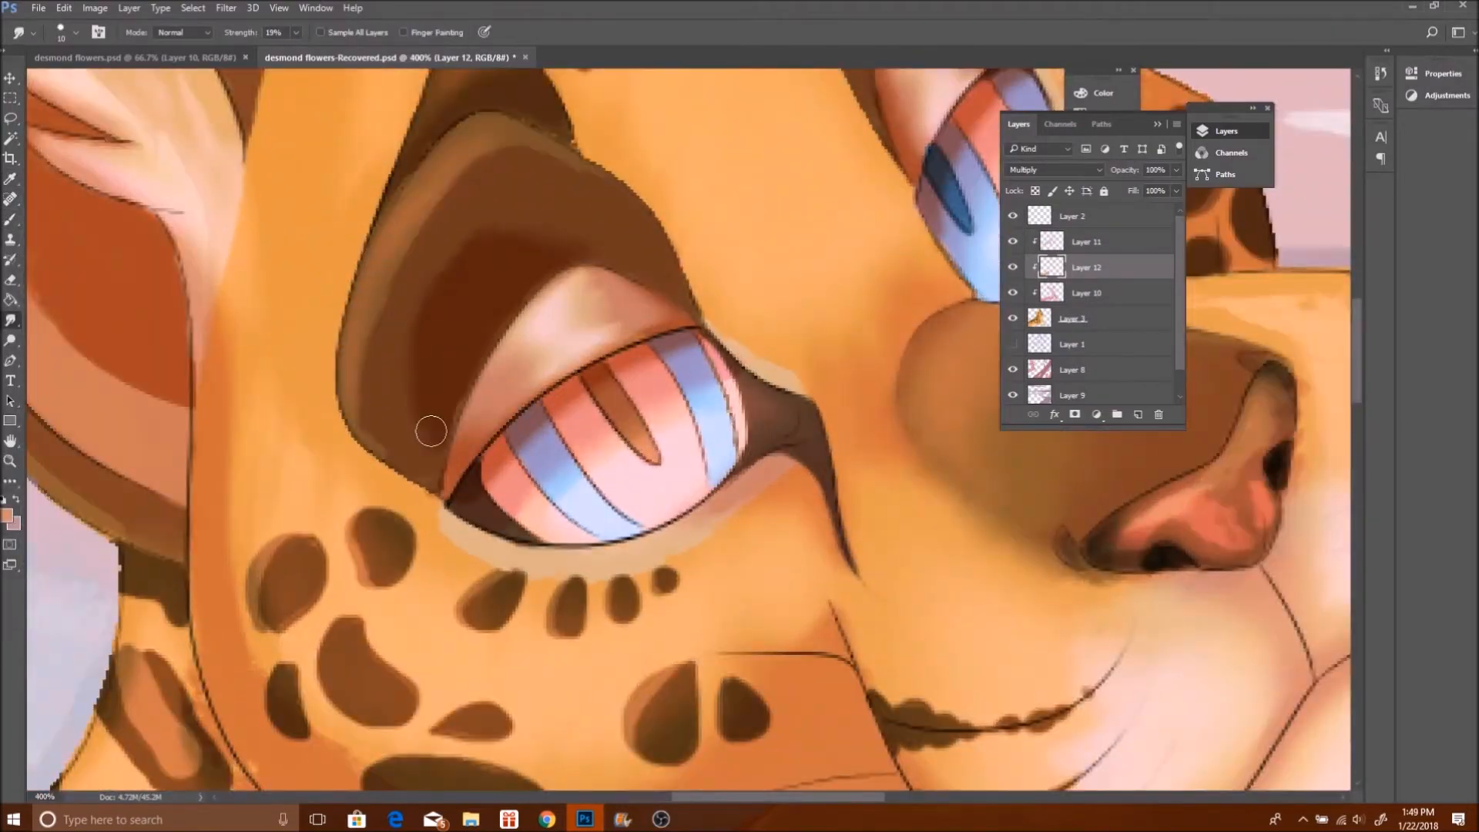
pyautogui.click(1085, 241)
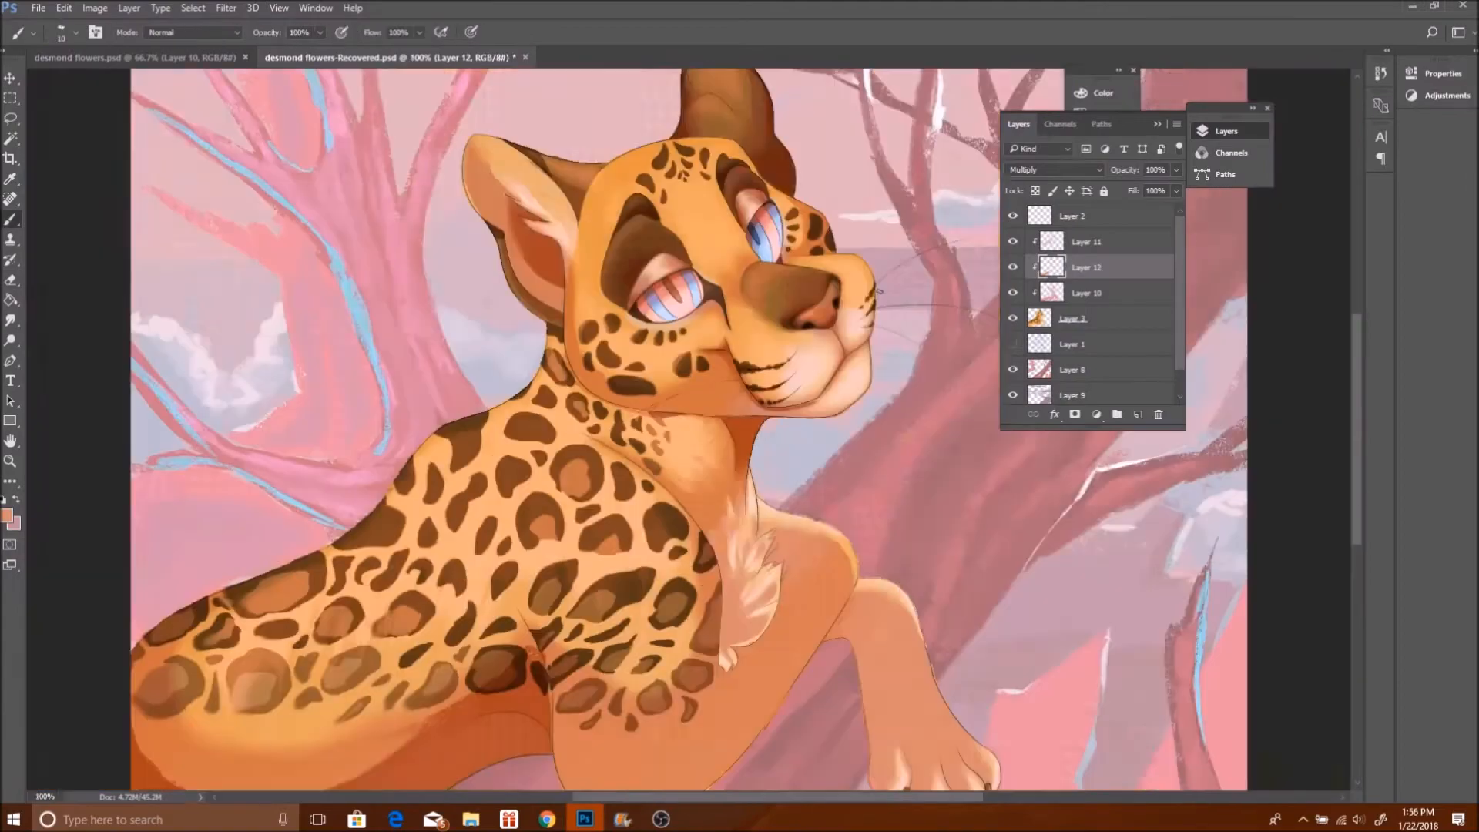
# Paint darker bark streaks and soft pale-blue highlights along the branch.
pyautogui.click(192, 8)
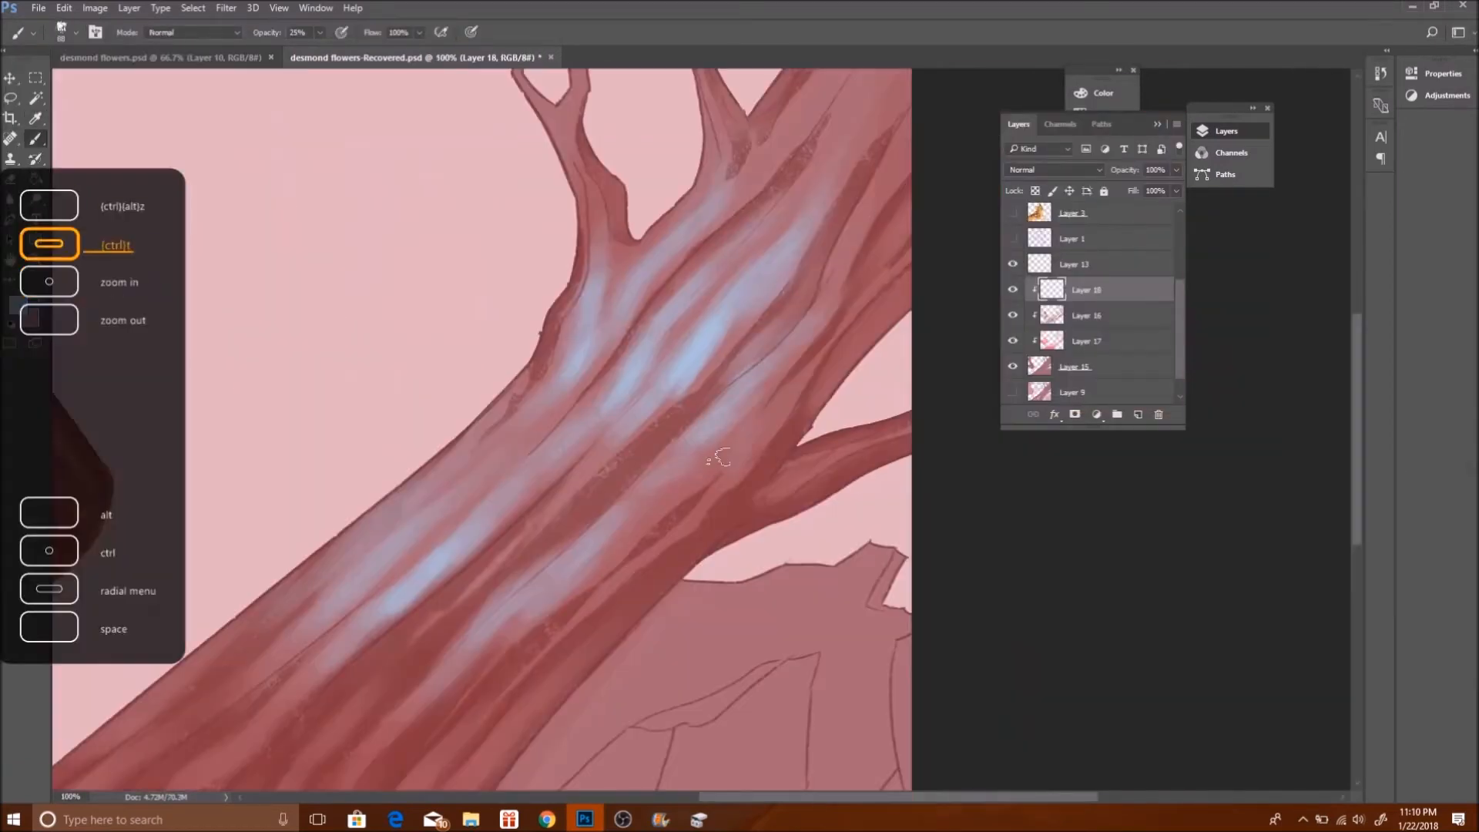
# Paint creamy glowing highlights on the trunk and branch, then open the crystal reference.
pyautogui.click(49, 281)
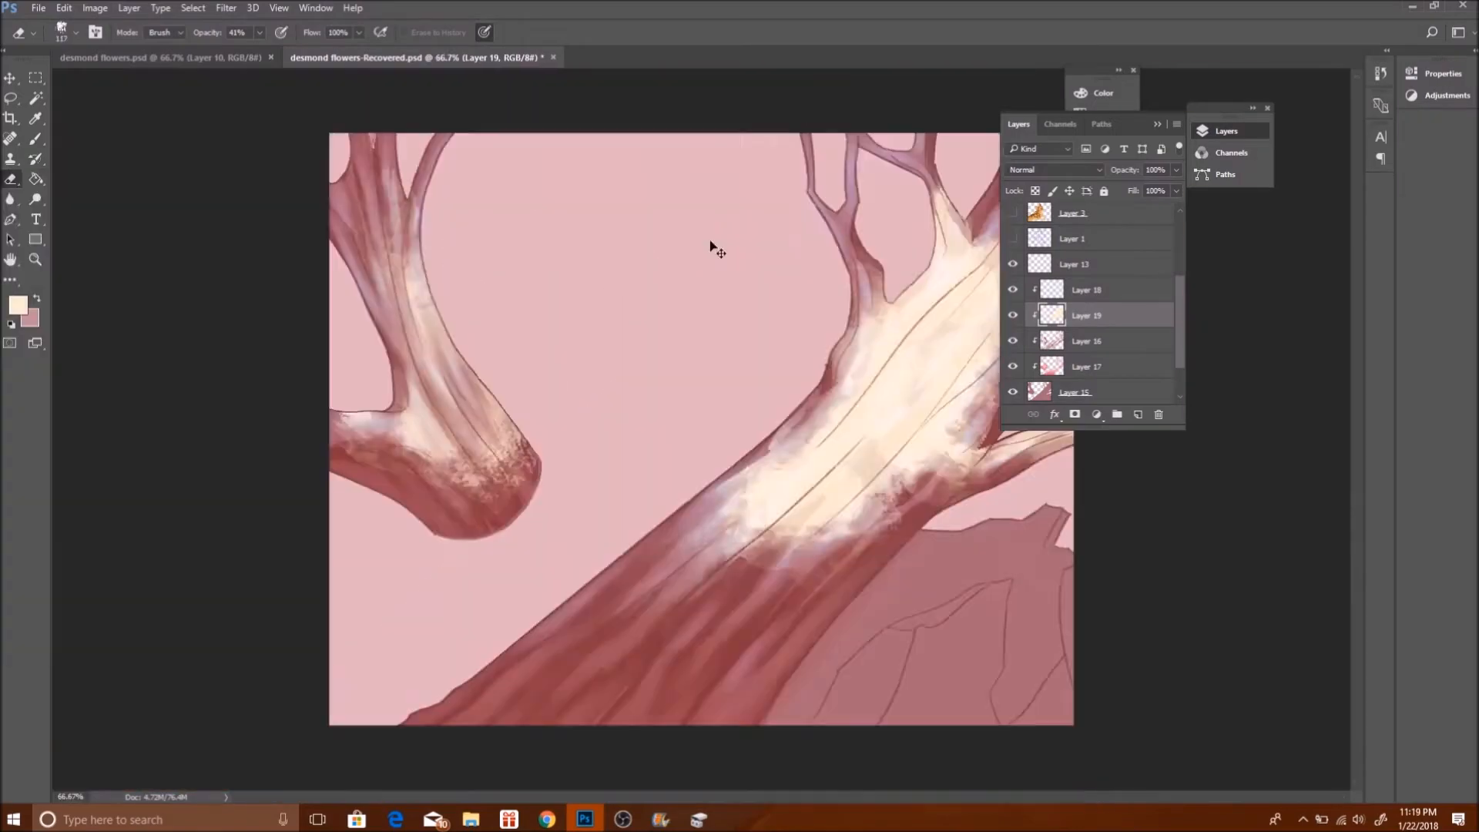
pyautogui.click(39, 8)
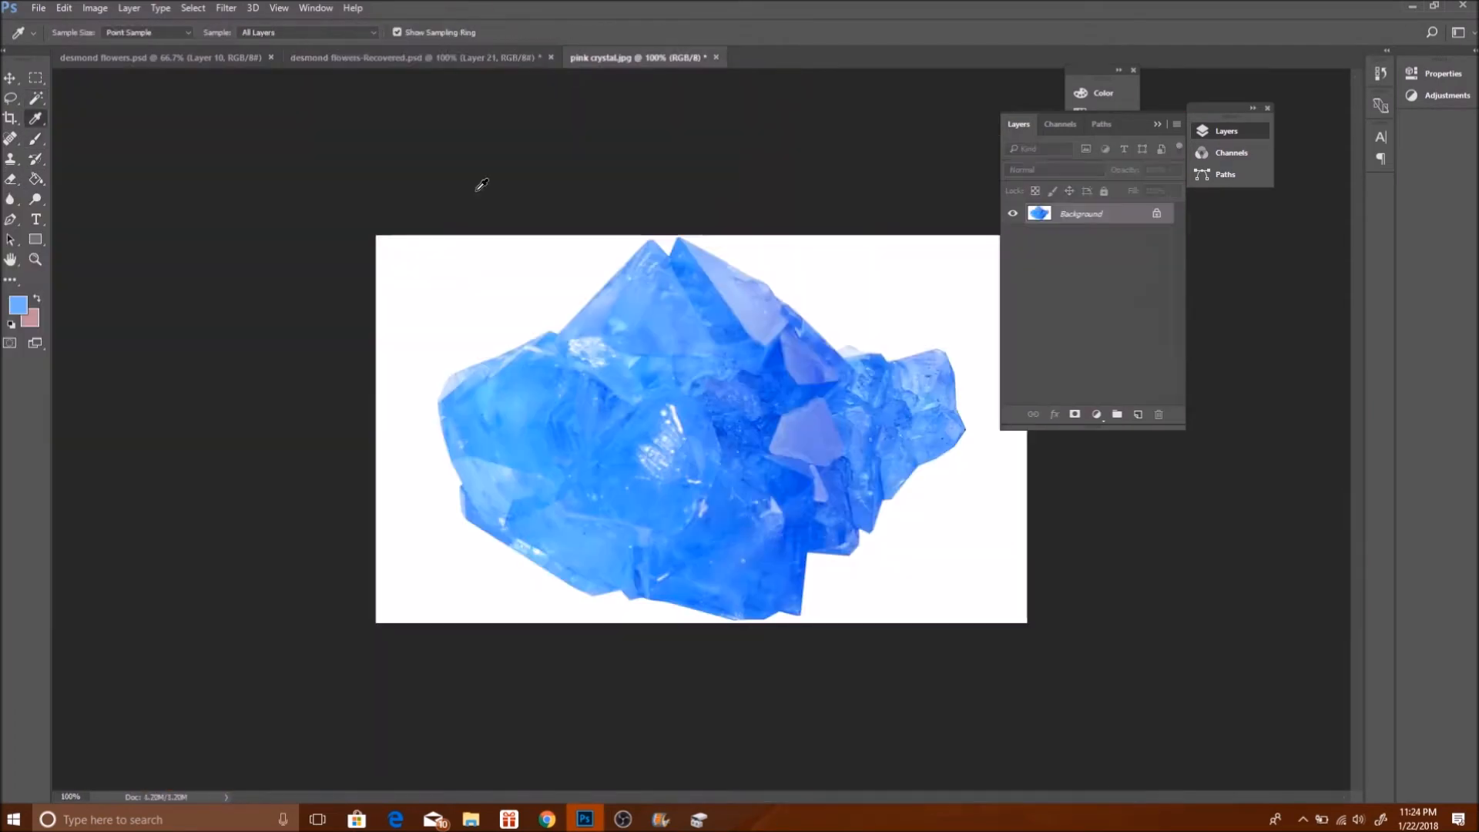
# Back in the painting, fill foreground crystals blue and paint a sky-blue backdrop.
pyautogui.click(415, 58)
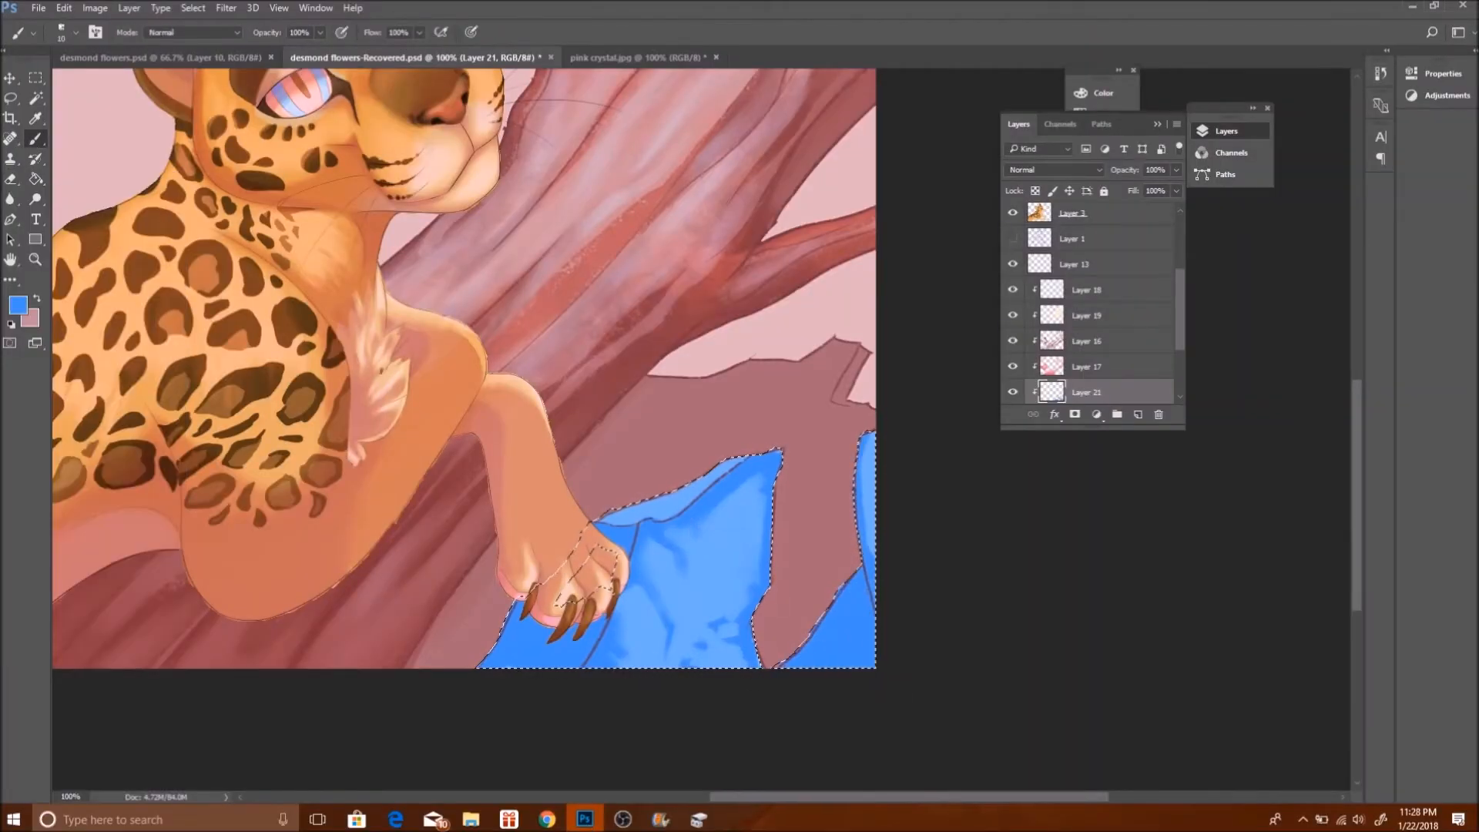
pyautogui.scroll(-3)
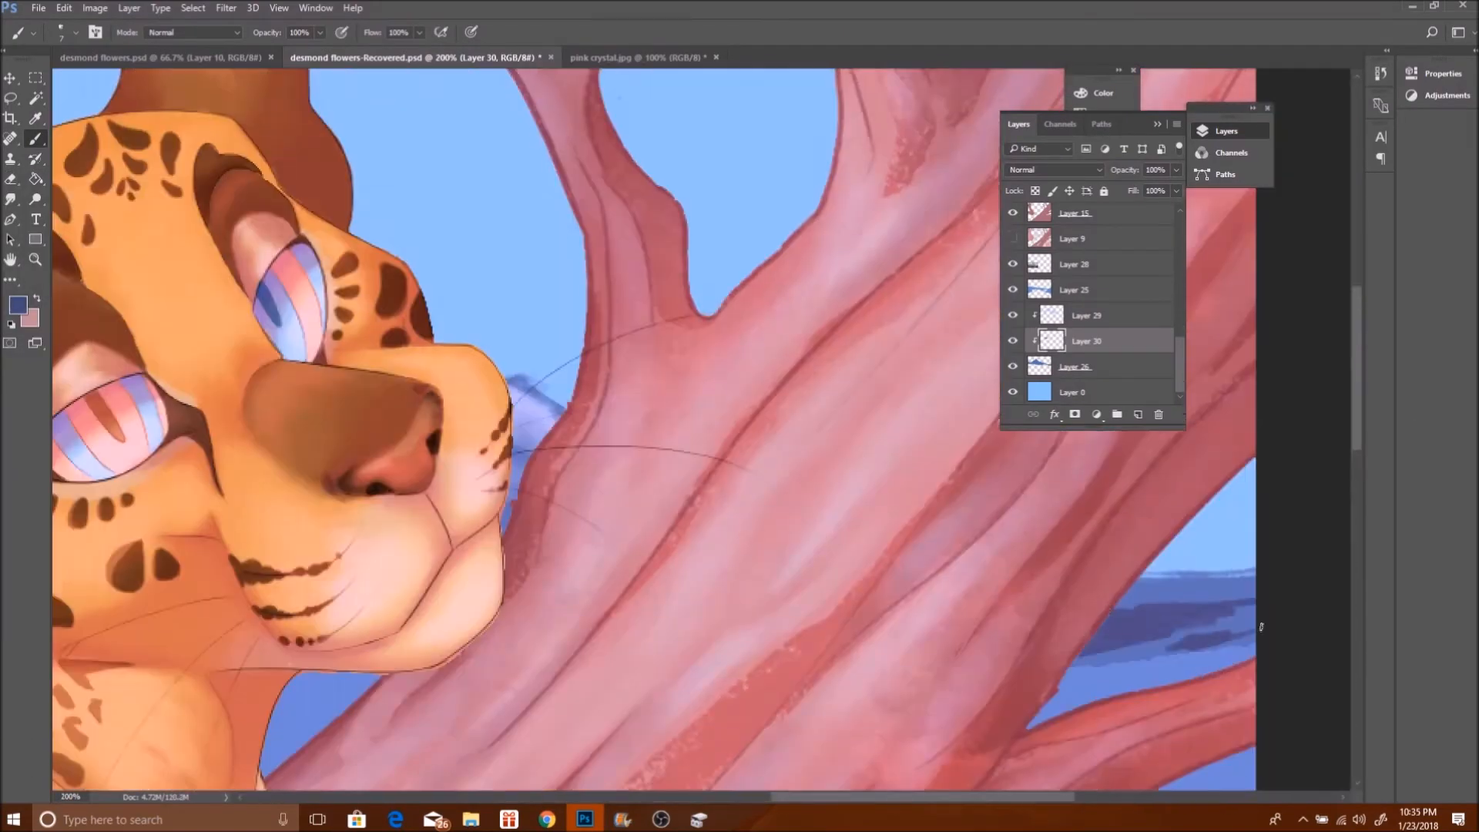
# Paint white snowcaps, hue-shift the ground, and brush light-blue clouds into the sky.
pyautogui.click(17, 303)
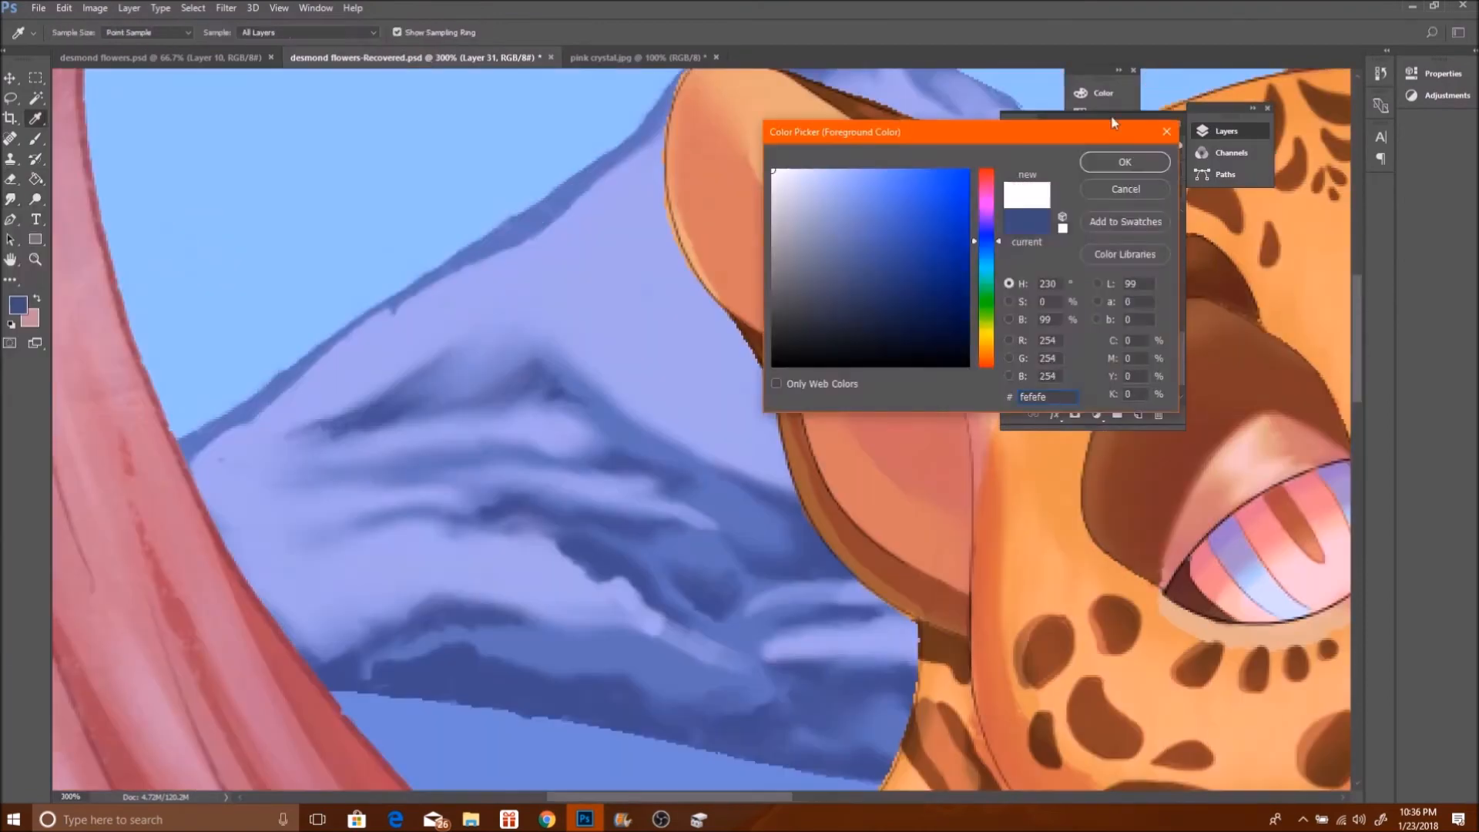
pyautogui.click(1123, 161)
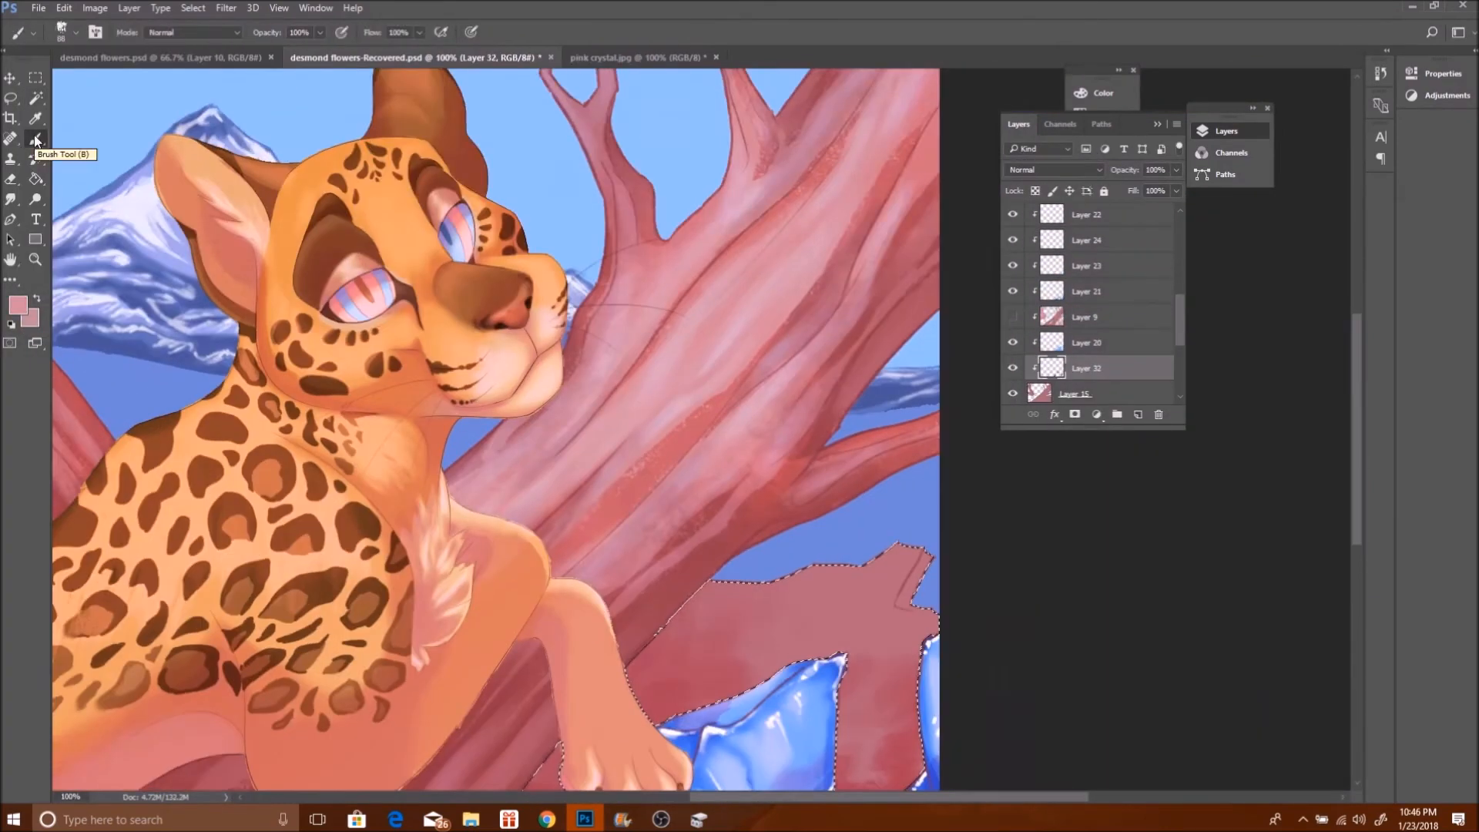
pyautogui.scroll(-3)
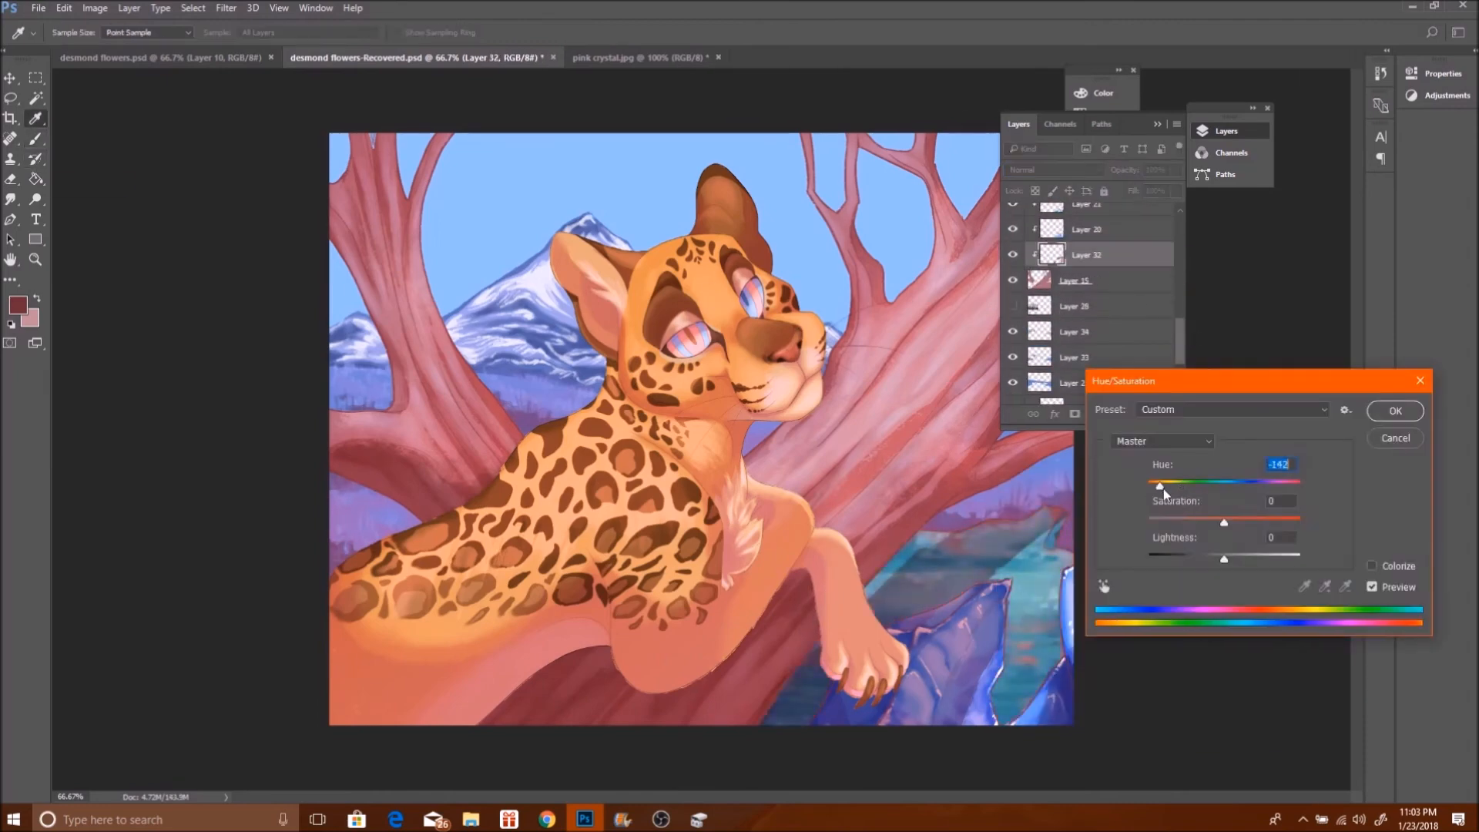
pyautogui.click(17, 300)
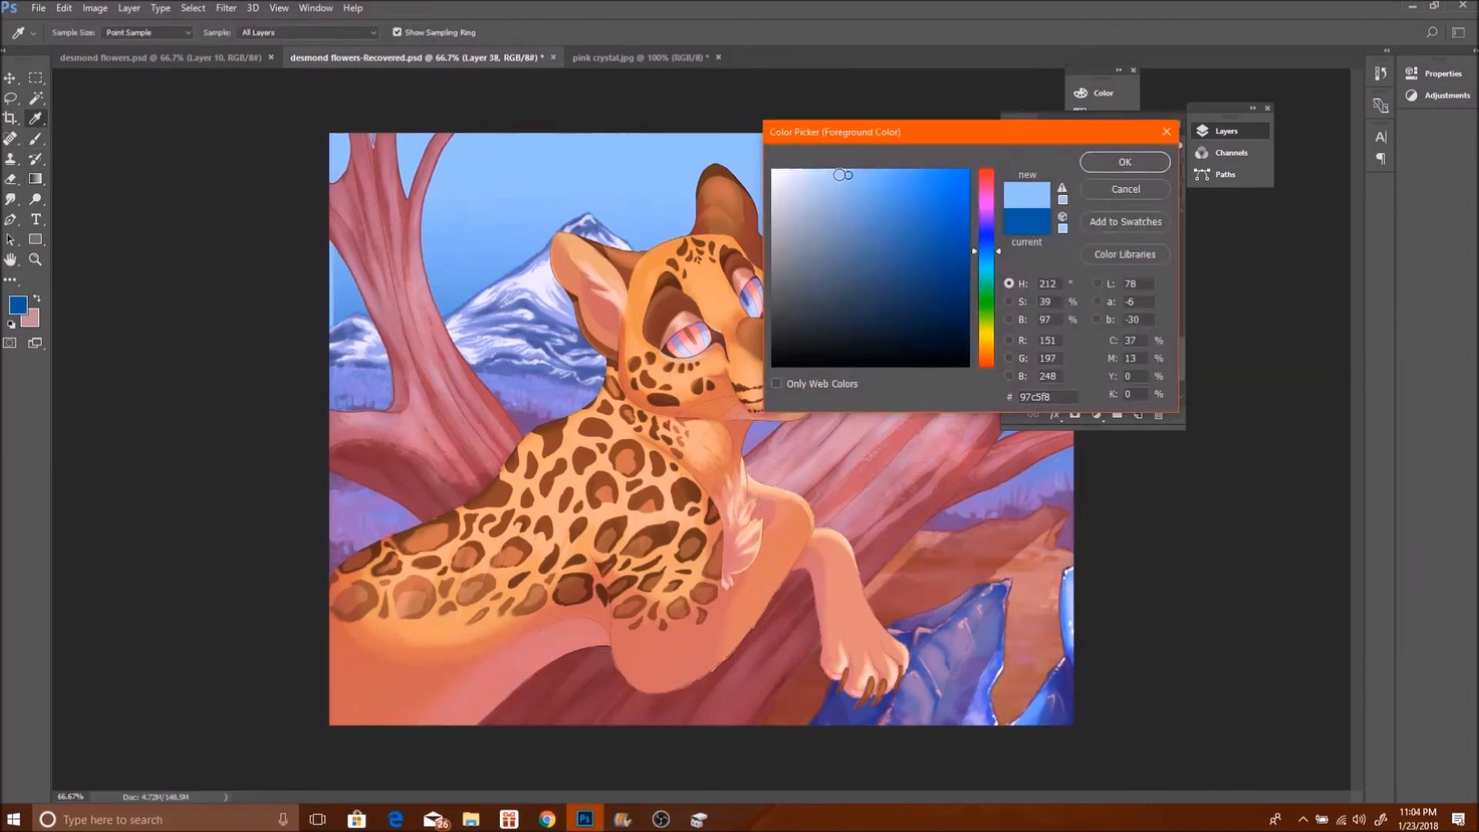
pyautogui.click(1124, 161)
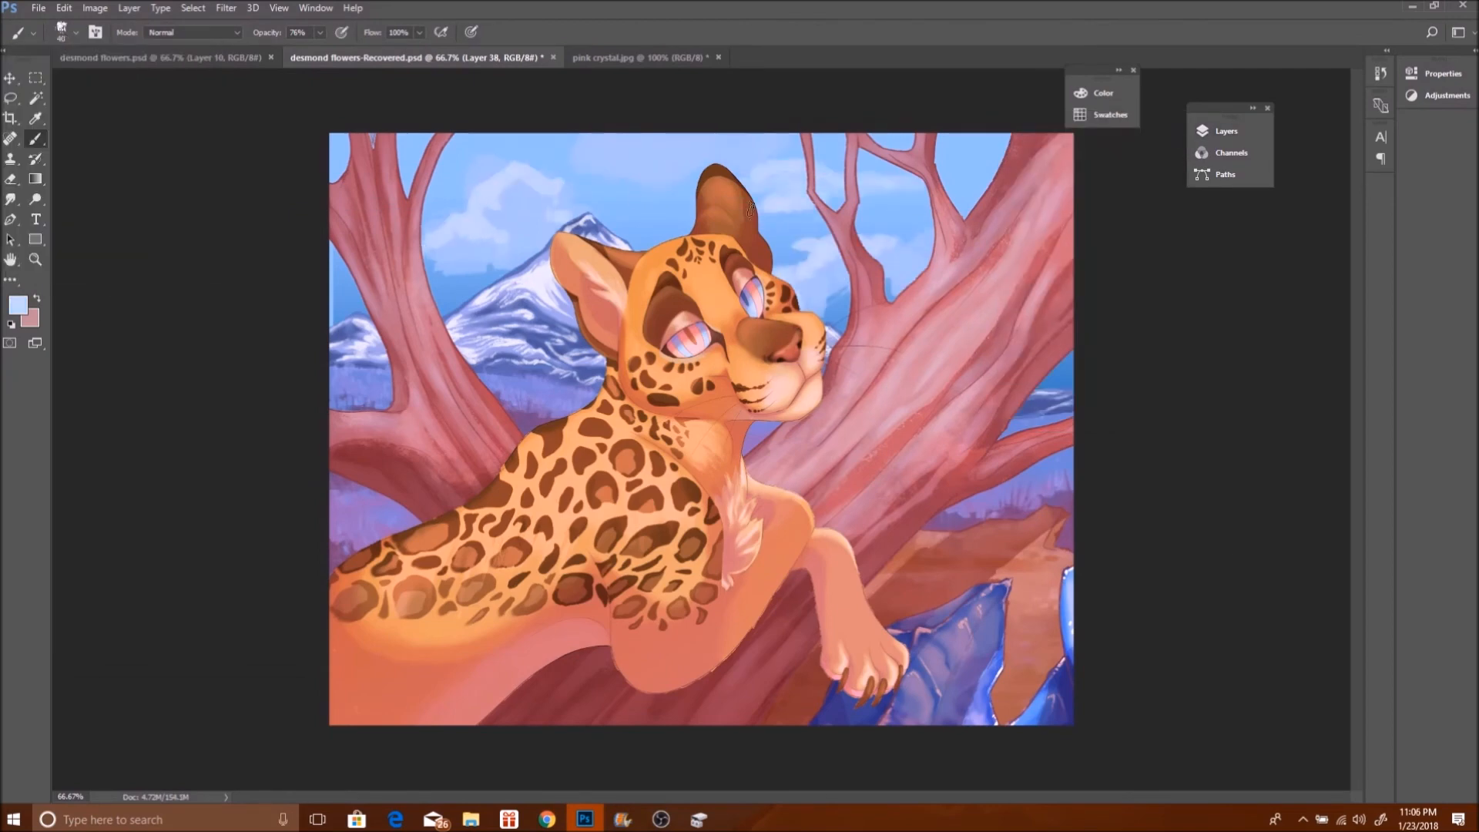